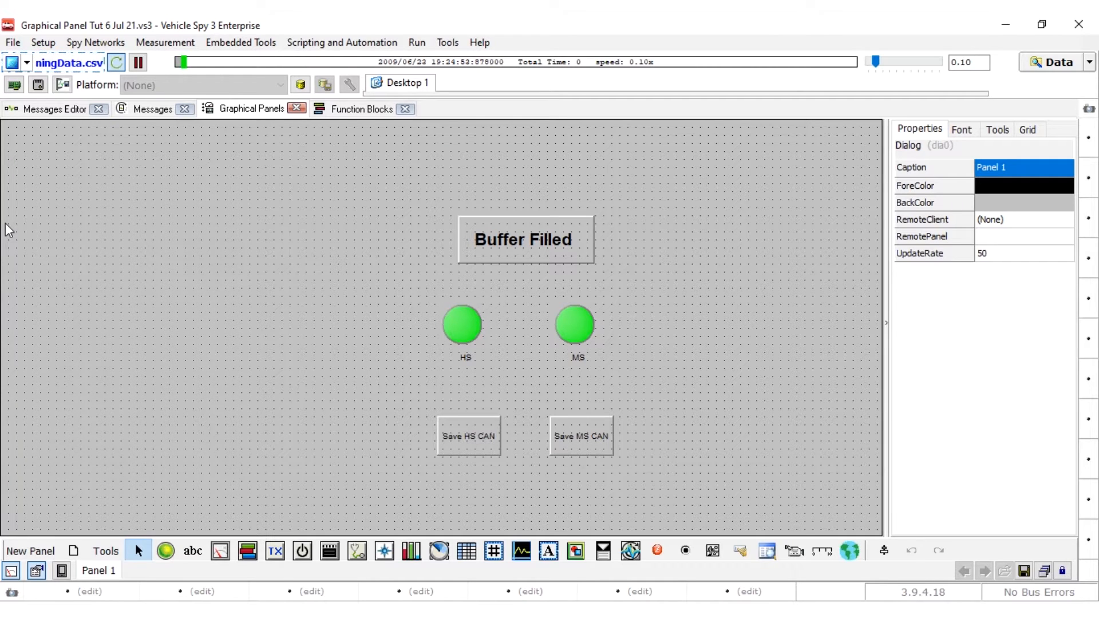
- Review the existing Save HS CAN / Save MS CAN buttons, then start a new graphical panel from Measurement
left_click(469, 435)
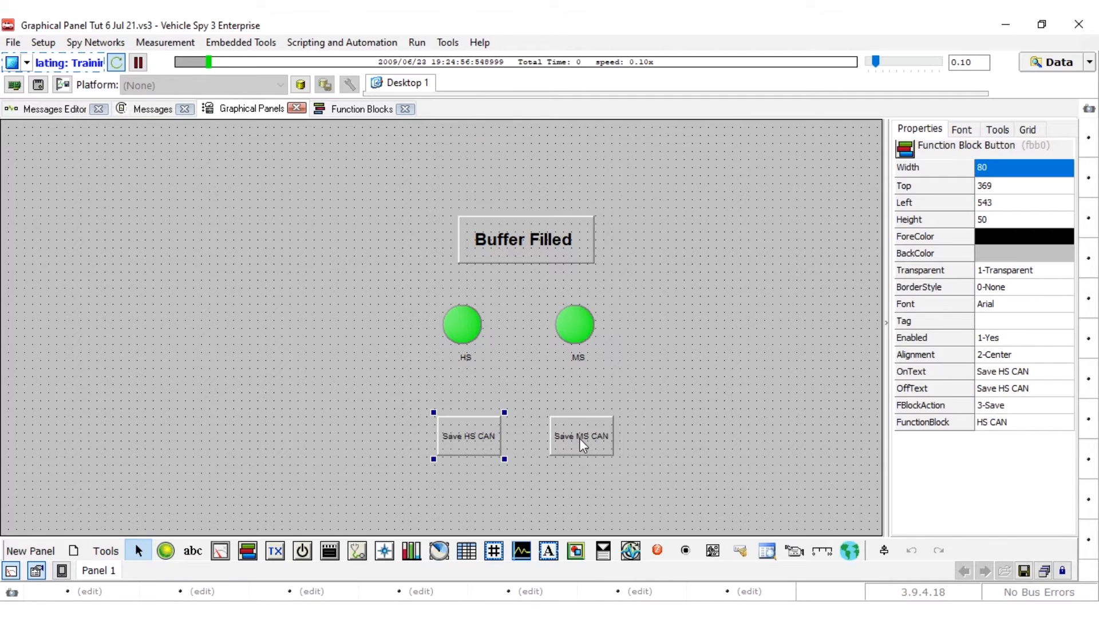
left_click(580, 436)
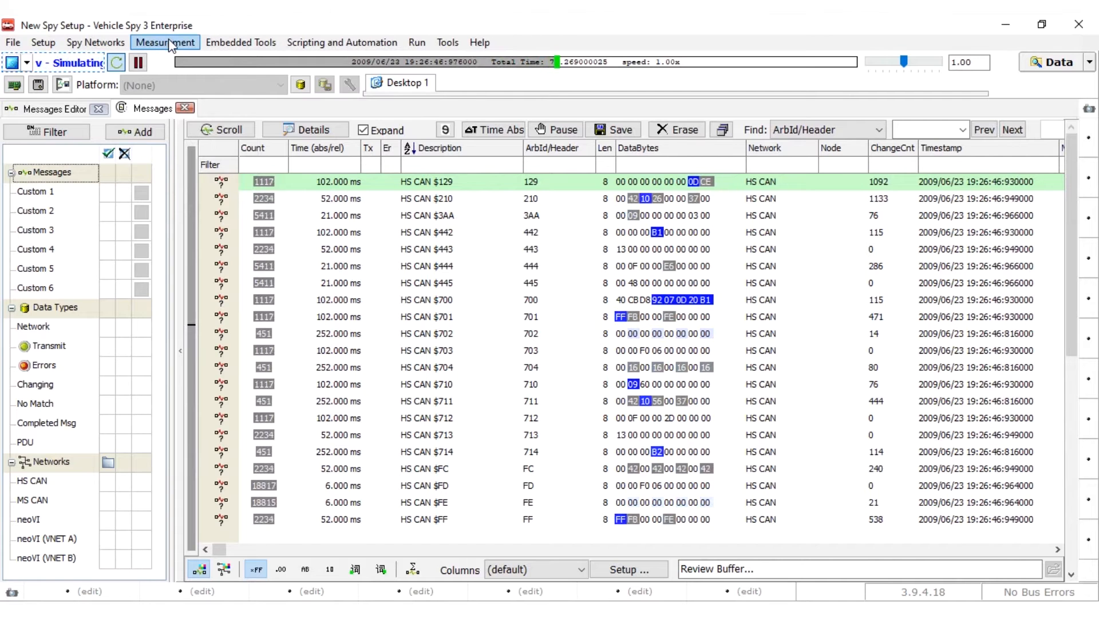
left_click(165, 42)
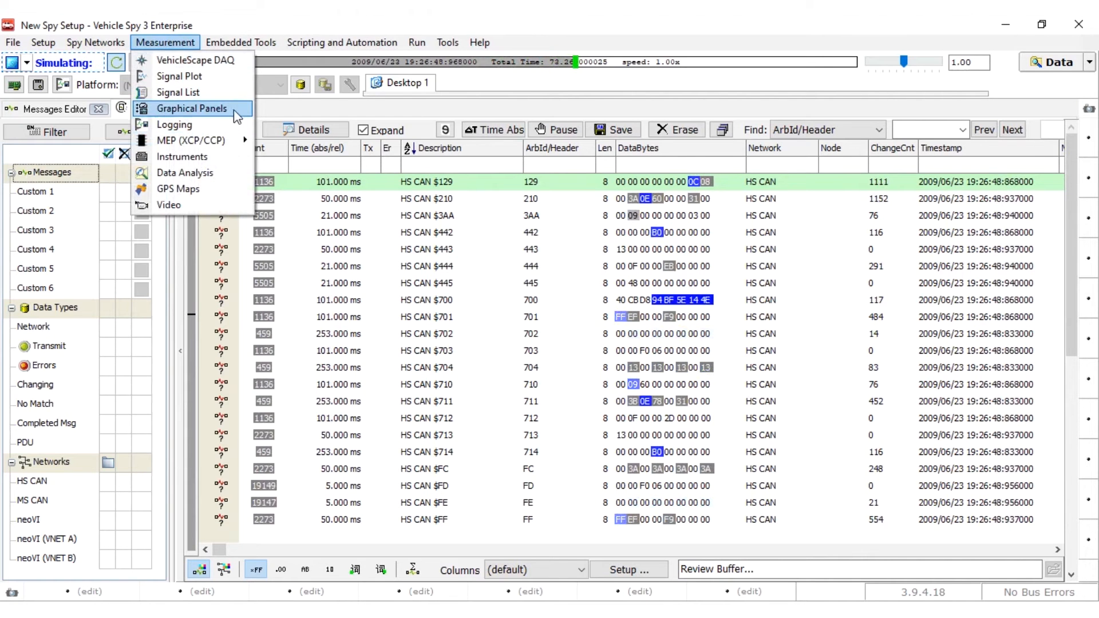
left_click(192, 108)
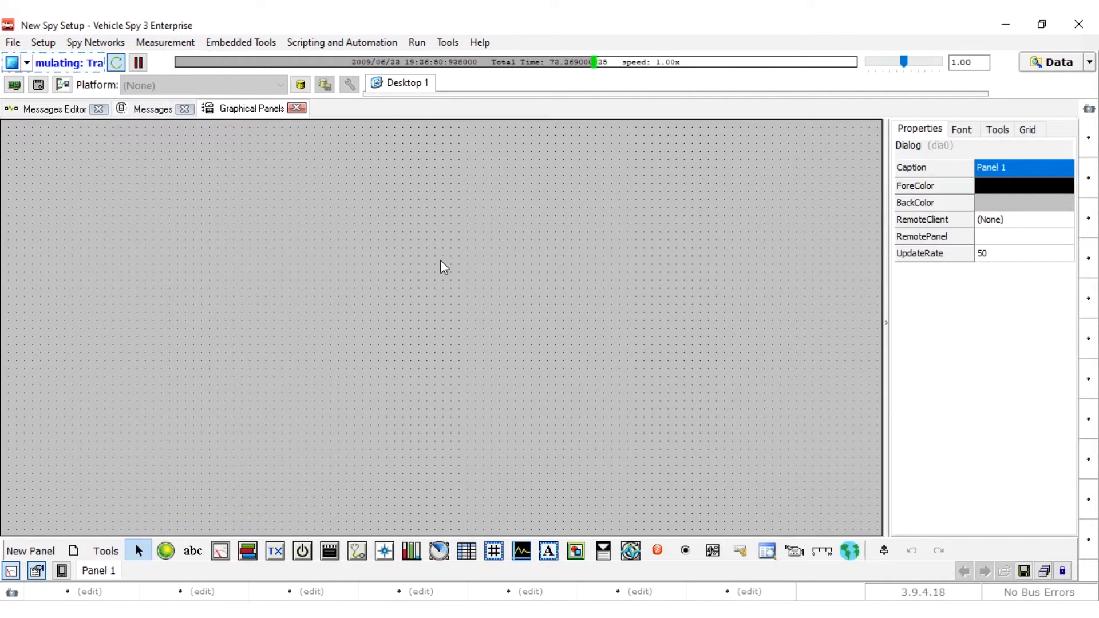
mouse_move(992, 469)
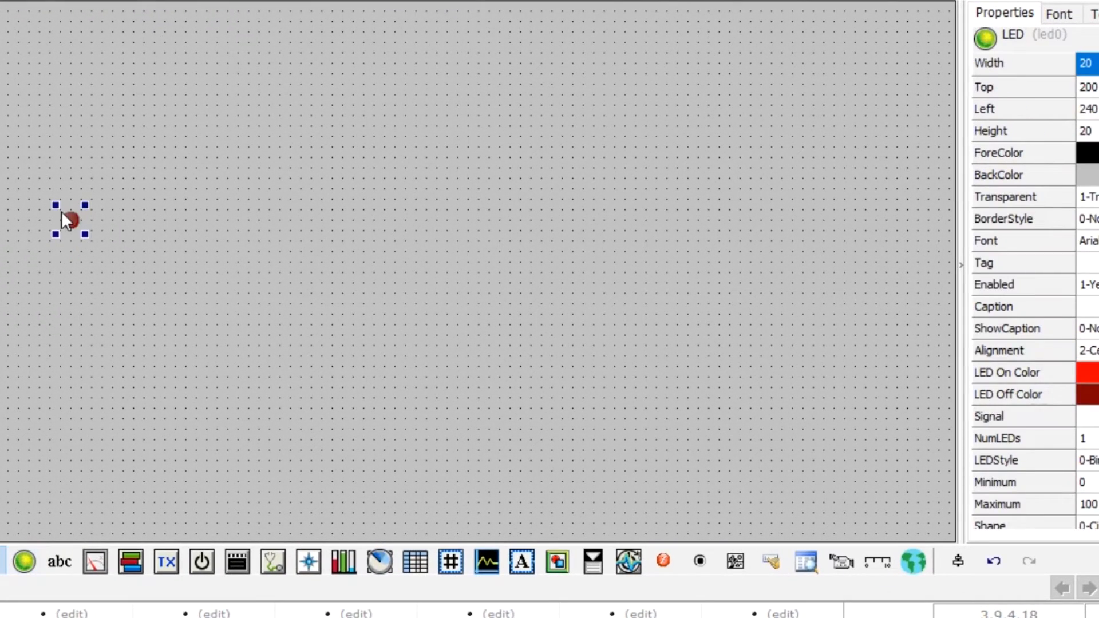
mouse_move(88, 263)
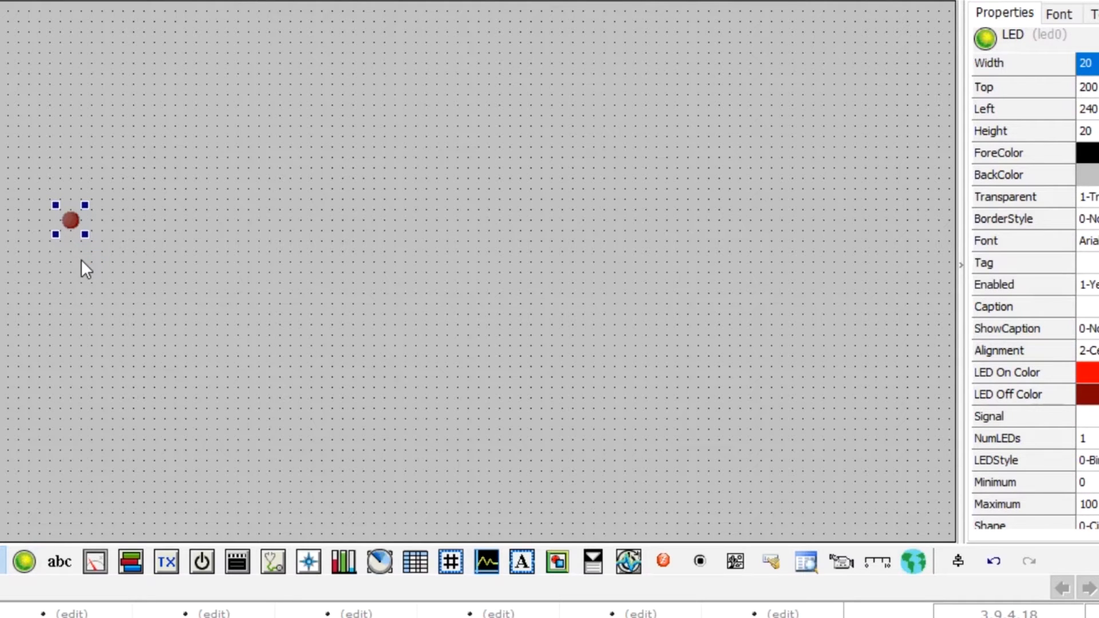
mouse_move(86, 238)
type("100")
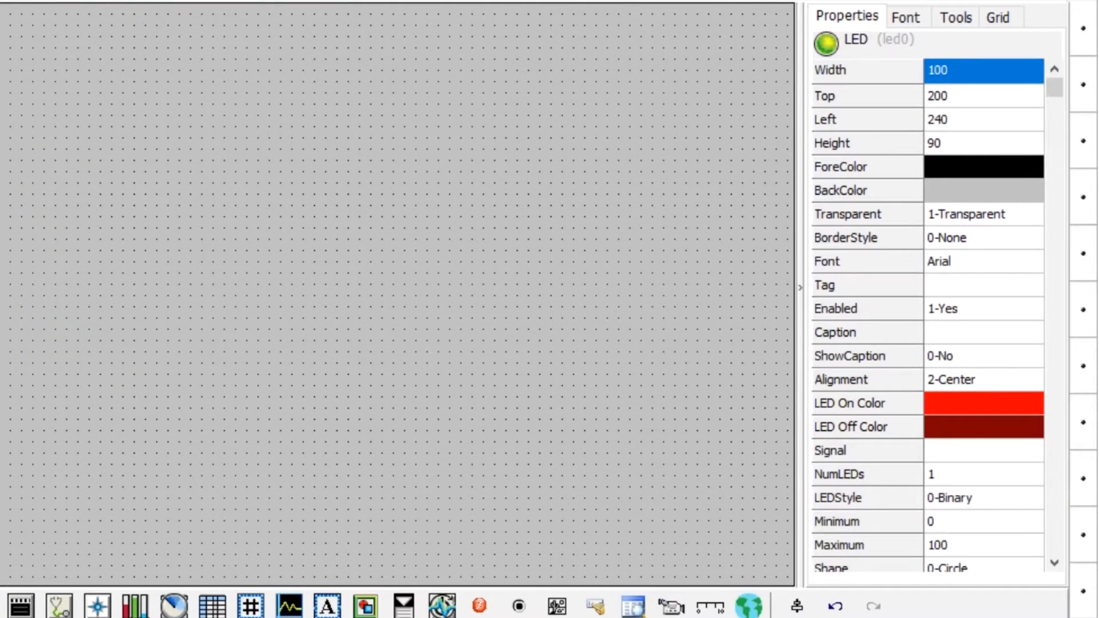
- Enter Width and Height values for the placed LED in the Properties grid
type("40")
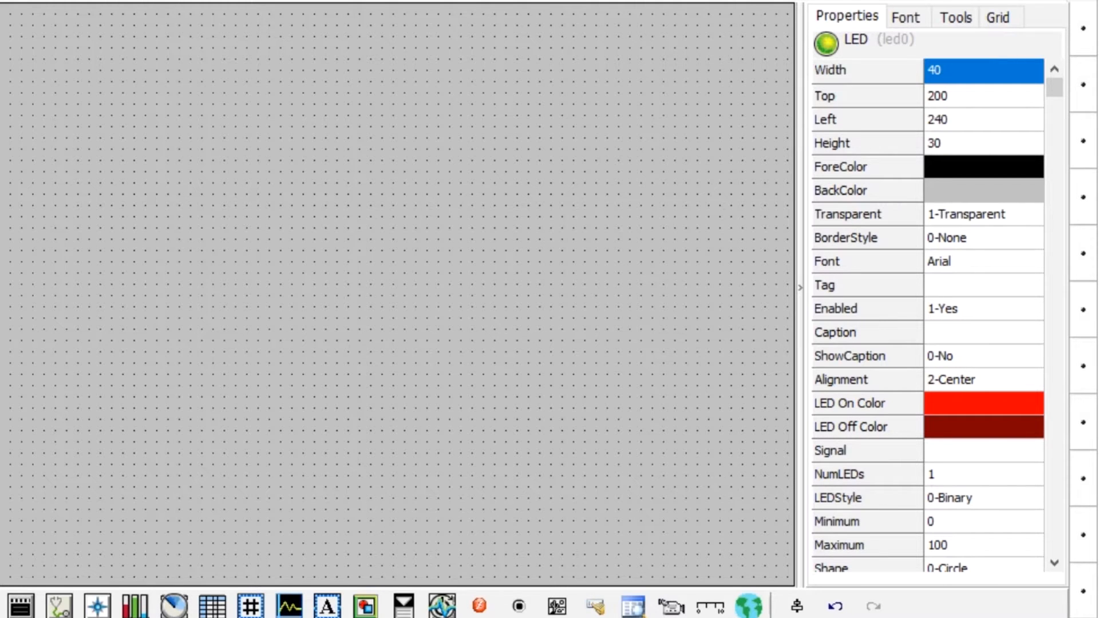
type("80")
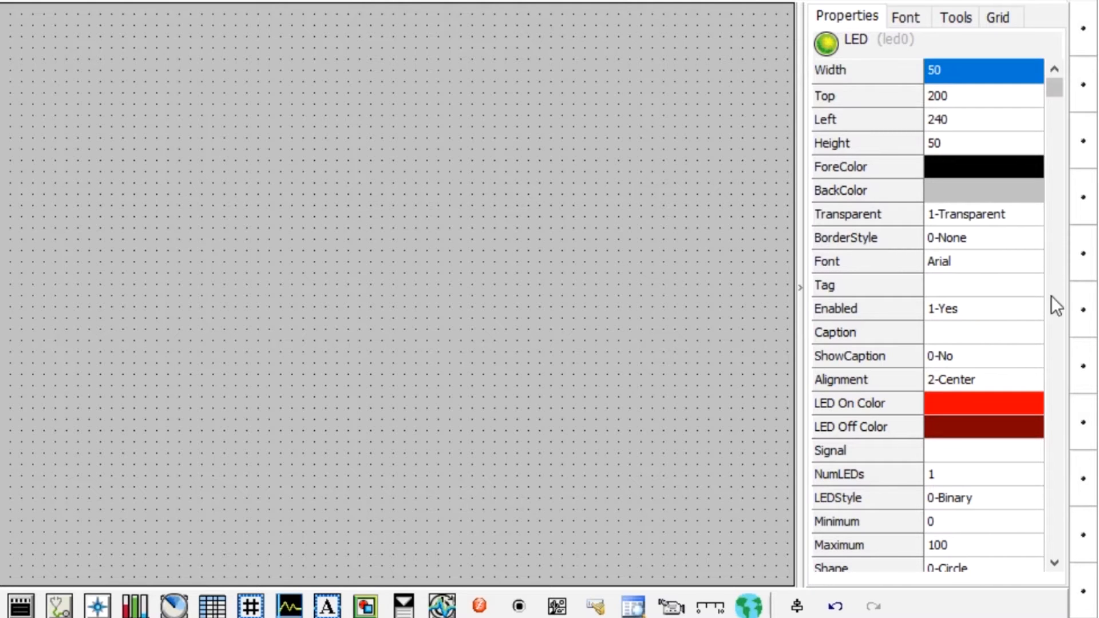
- Set the LED On Color to green and the LED Off Color to red
left_click(983, 403)
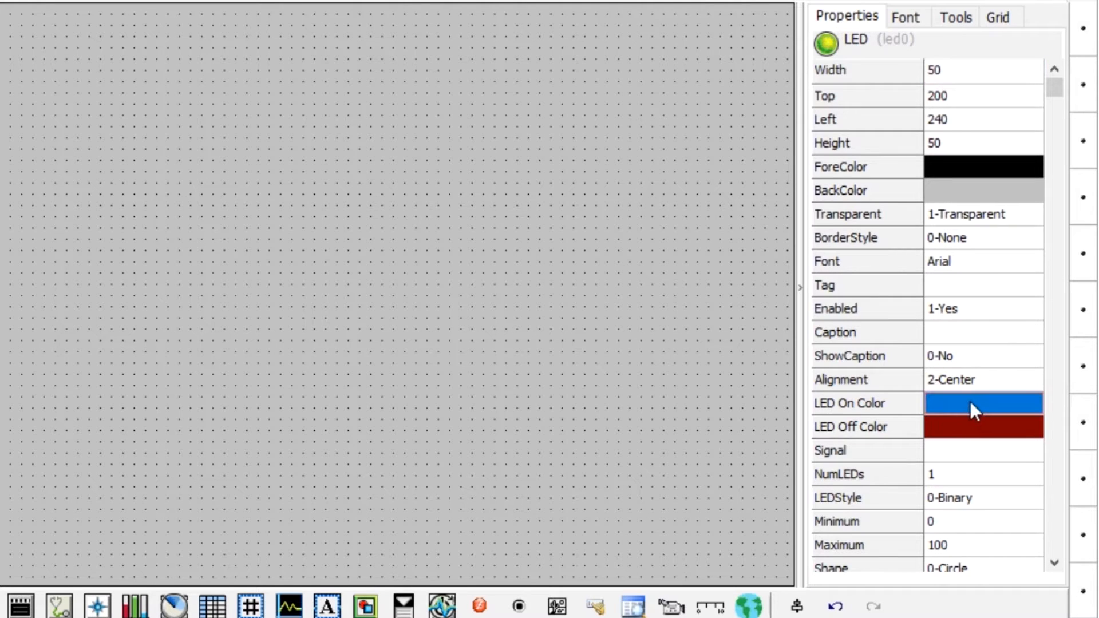
mouse_move(978, 413)
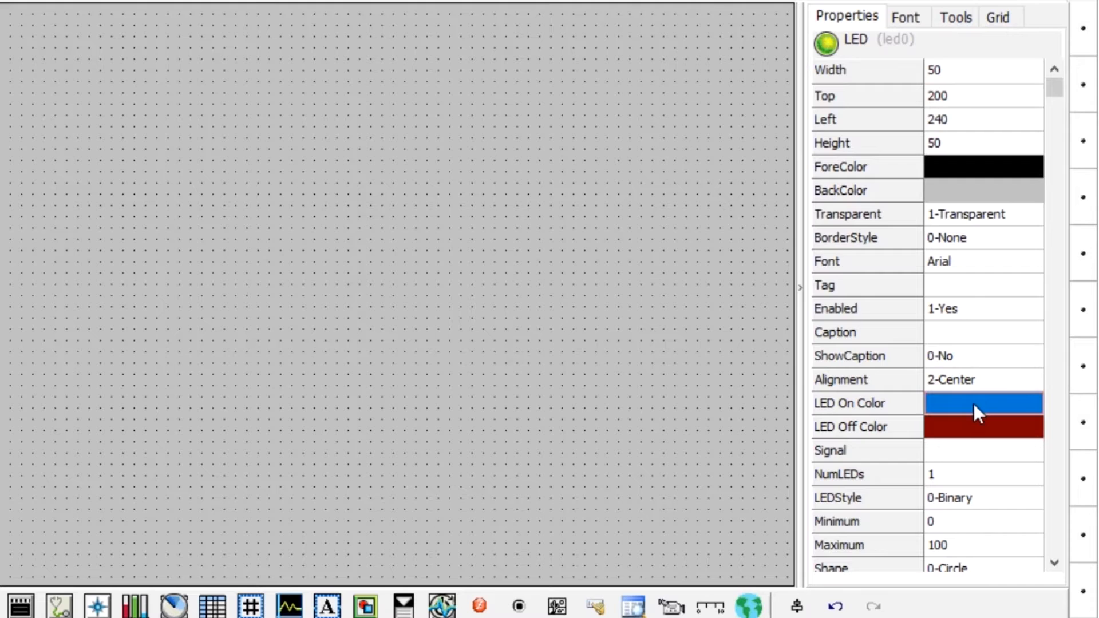
left_click(983, 402)
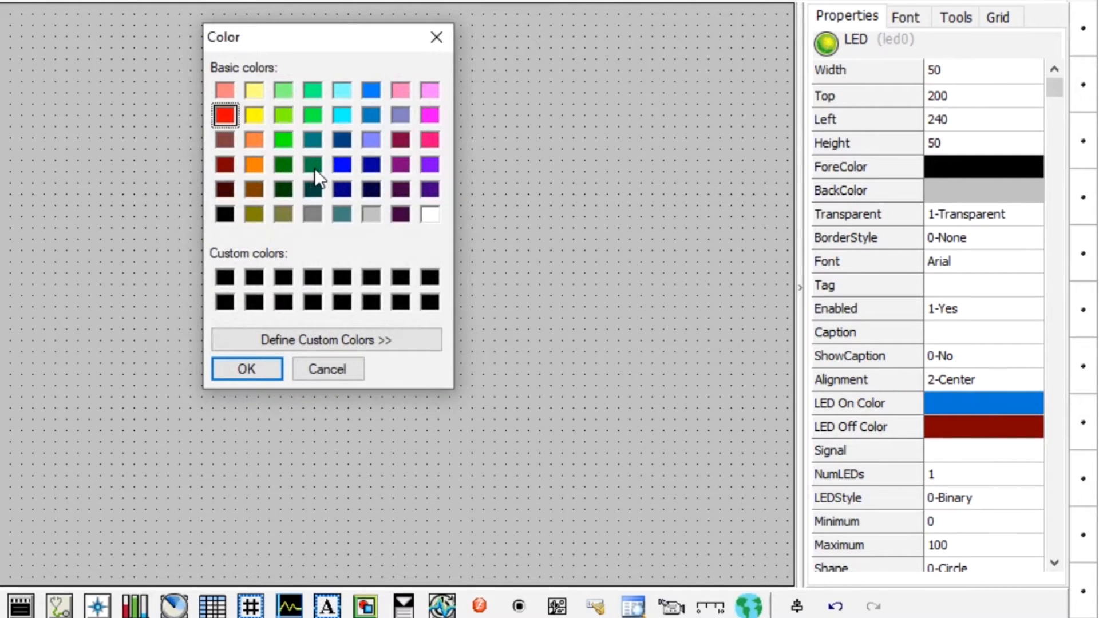
left_click(313, 165)
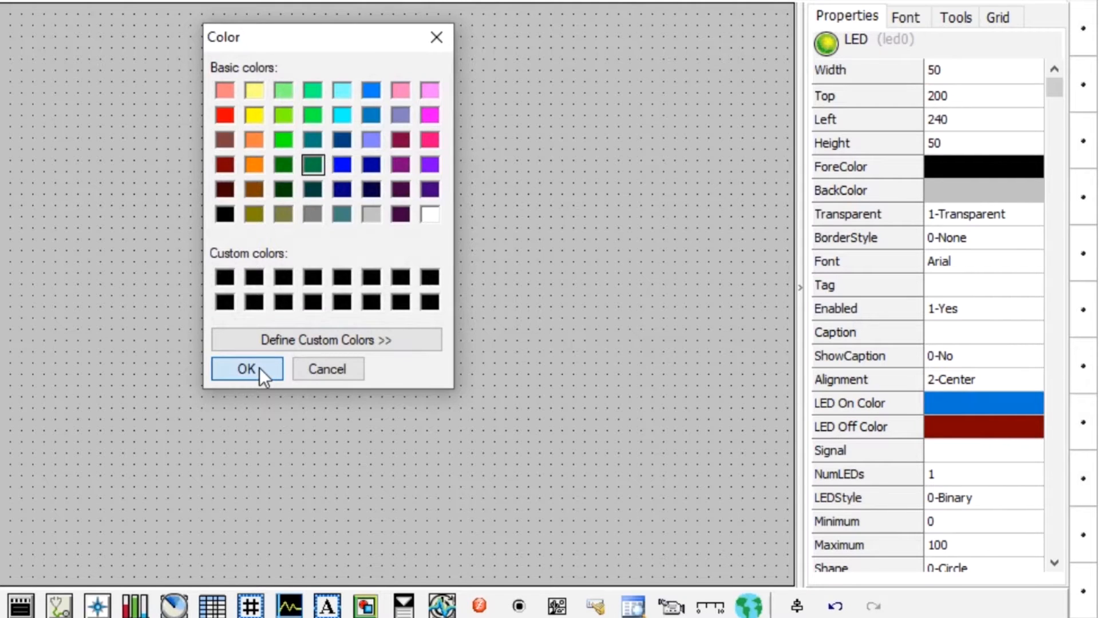
left_click(246, 369)
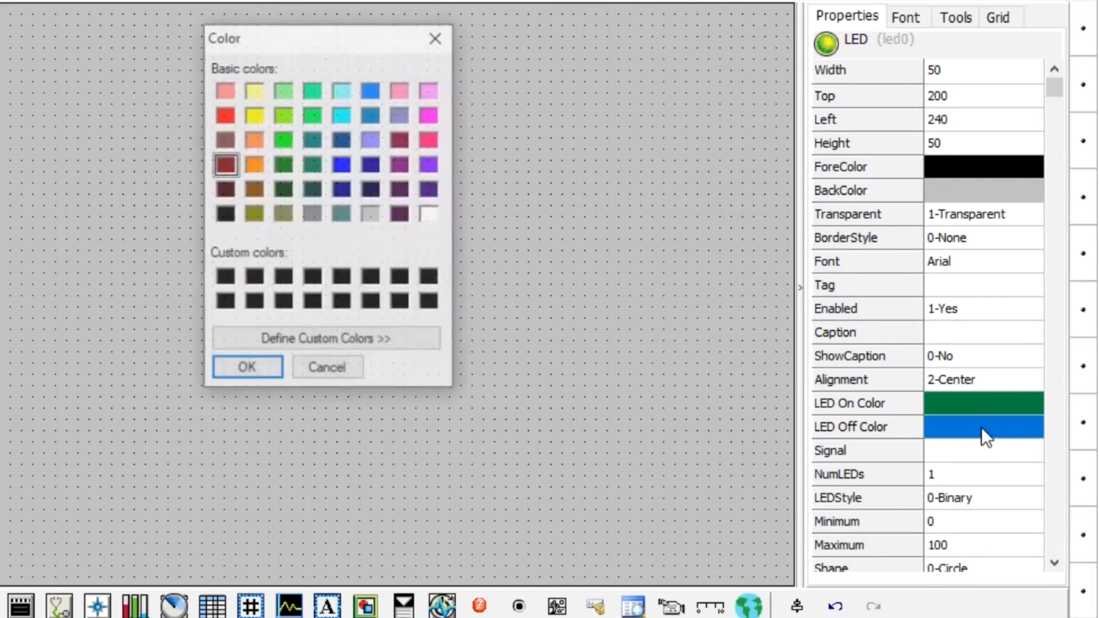
left_click(226, 114)
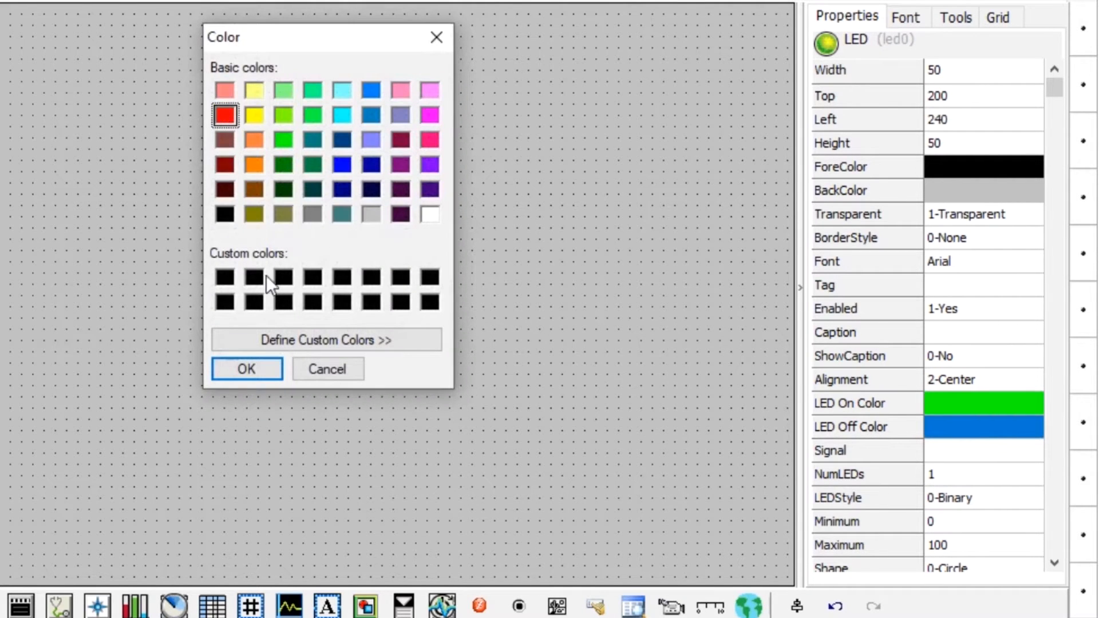
left_click(246, 368)
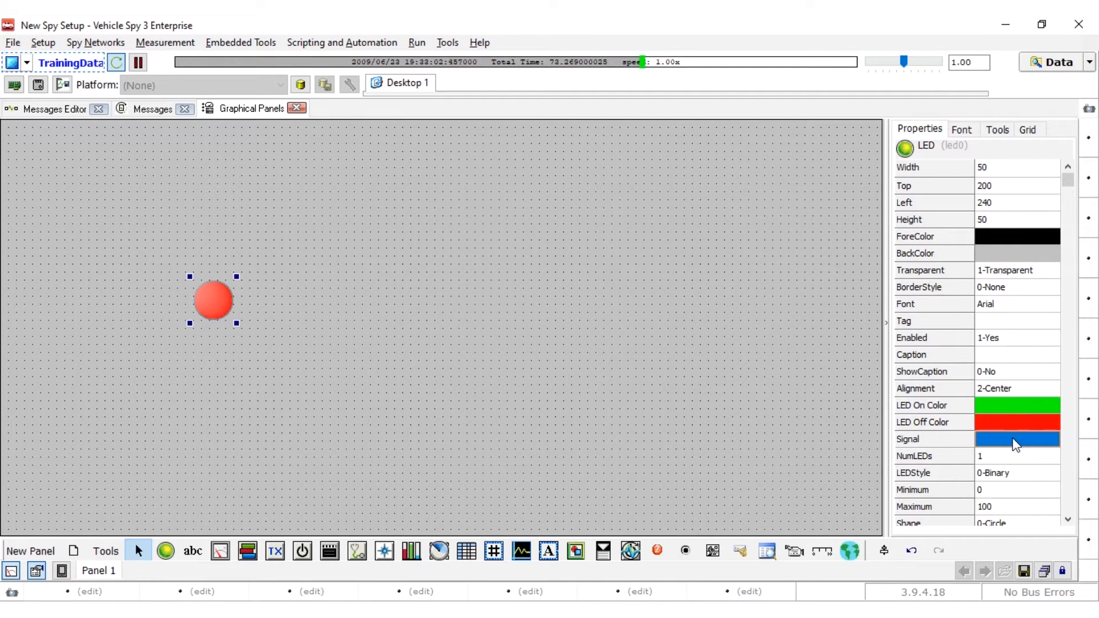
- Choose HS CAN's Number Msgs Collected property as the LED's driving signal
left_click(1017, 439)
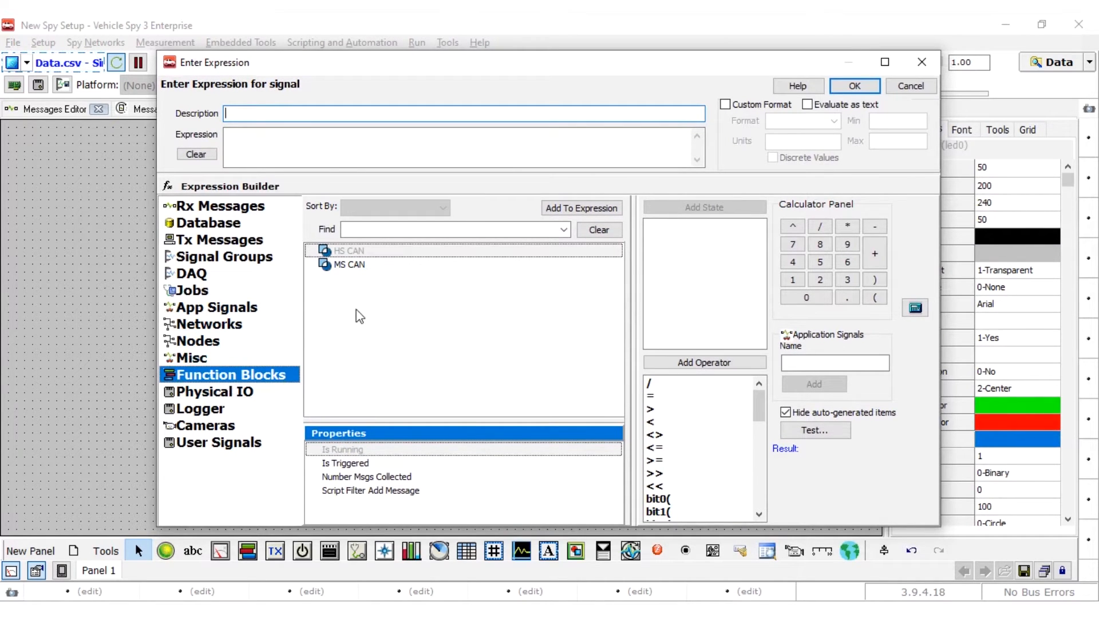
left_click(349, 265)
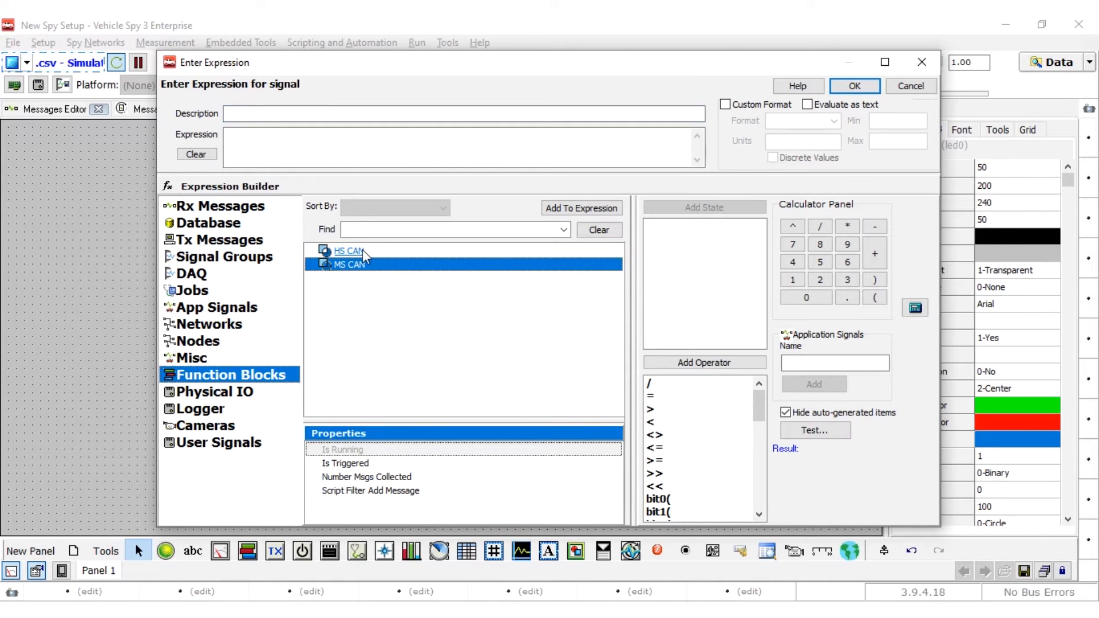
left_click(348, 251)
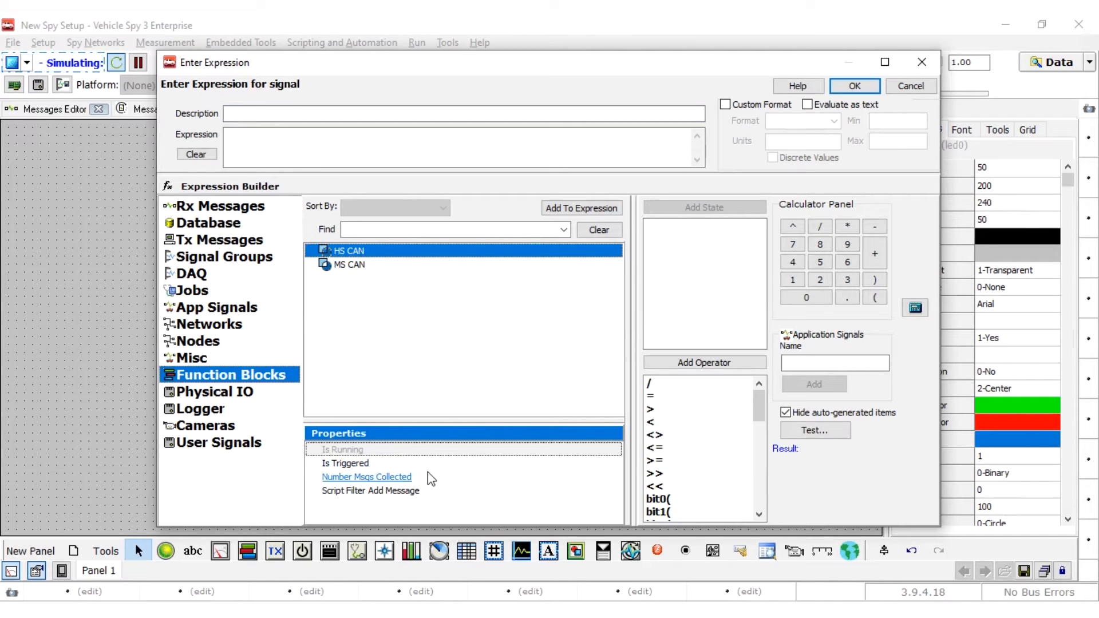
mouse_move(402, 485)
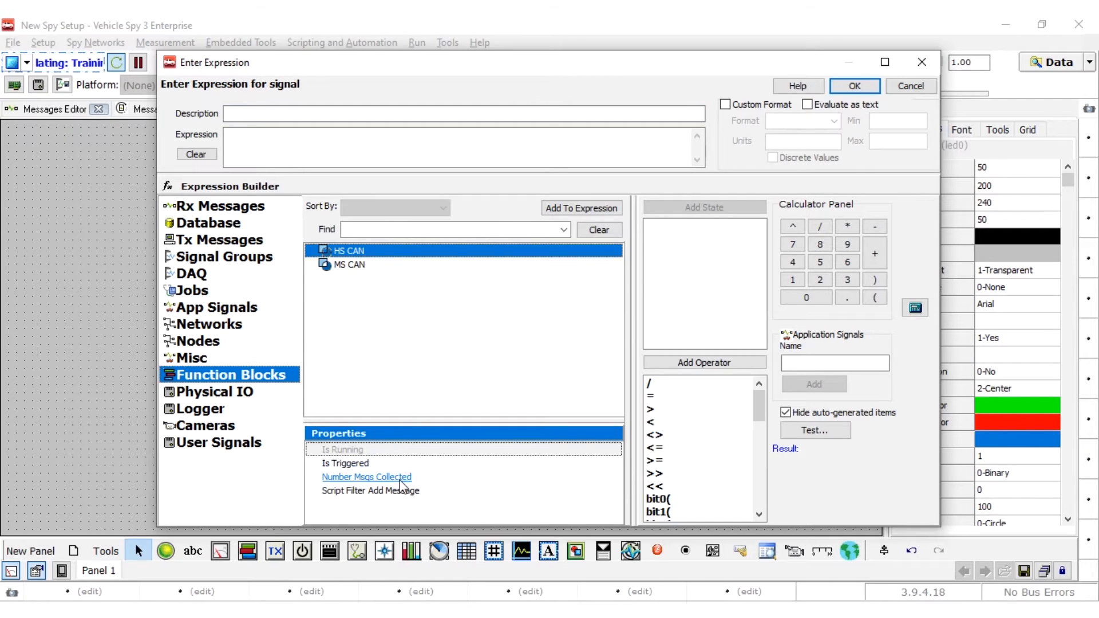
left_click(366, 476)
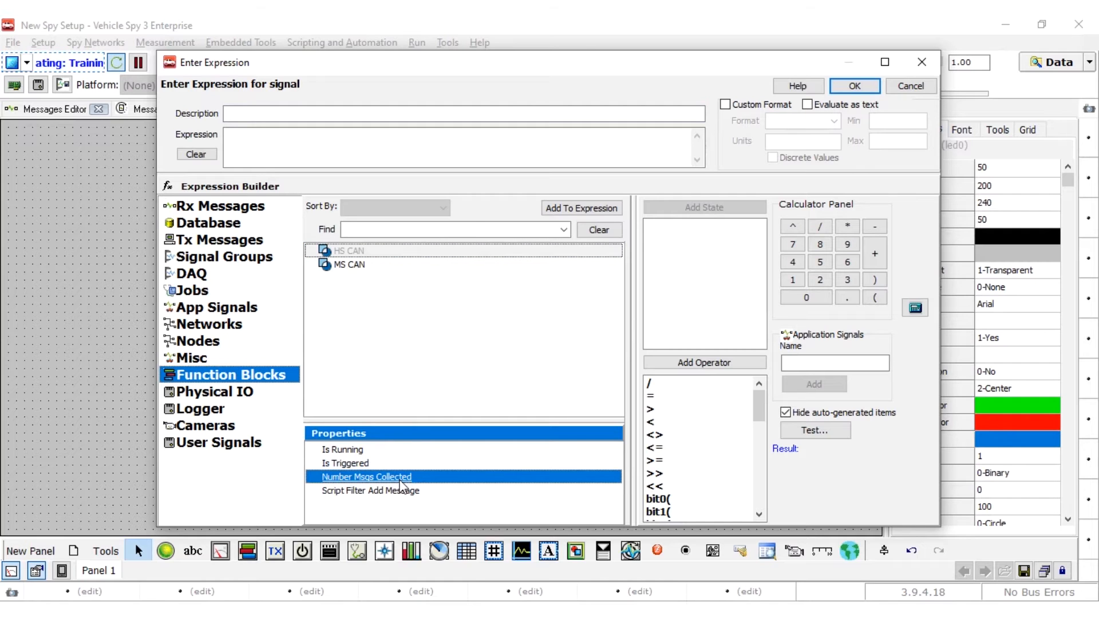
mouse_move(582, 208)
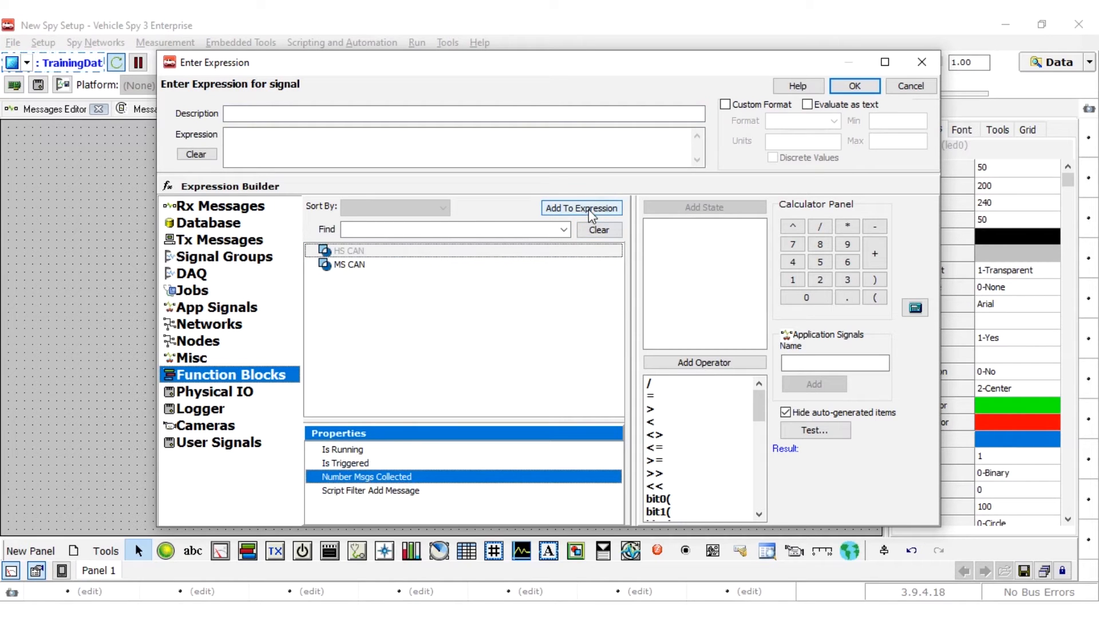
- Build the expression 'HS CAN Number Msgs Collected > 500' and confirm it
left_click(582, 208)
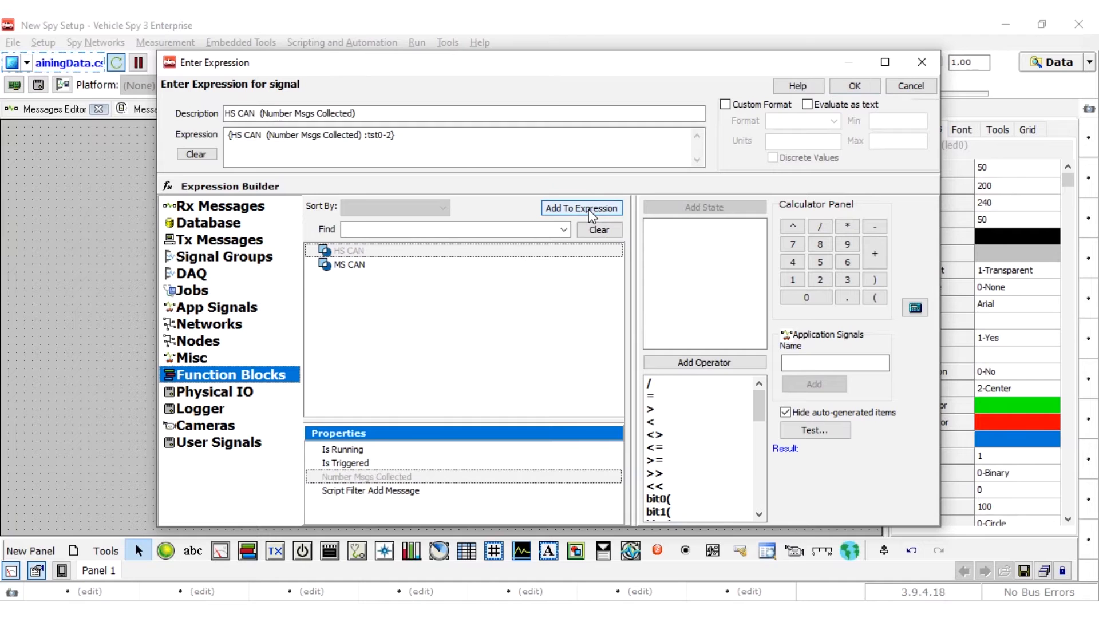
type(">50")
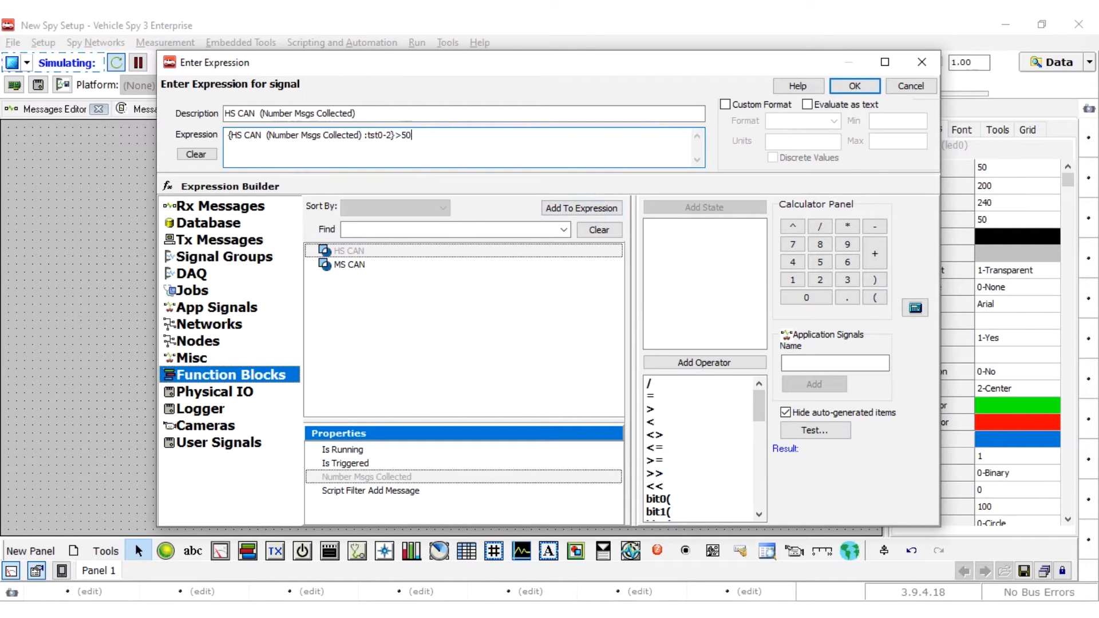
type("0")
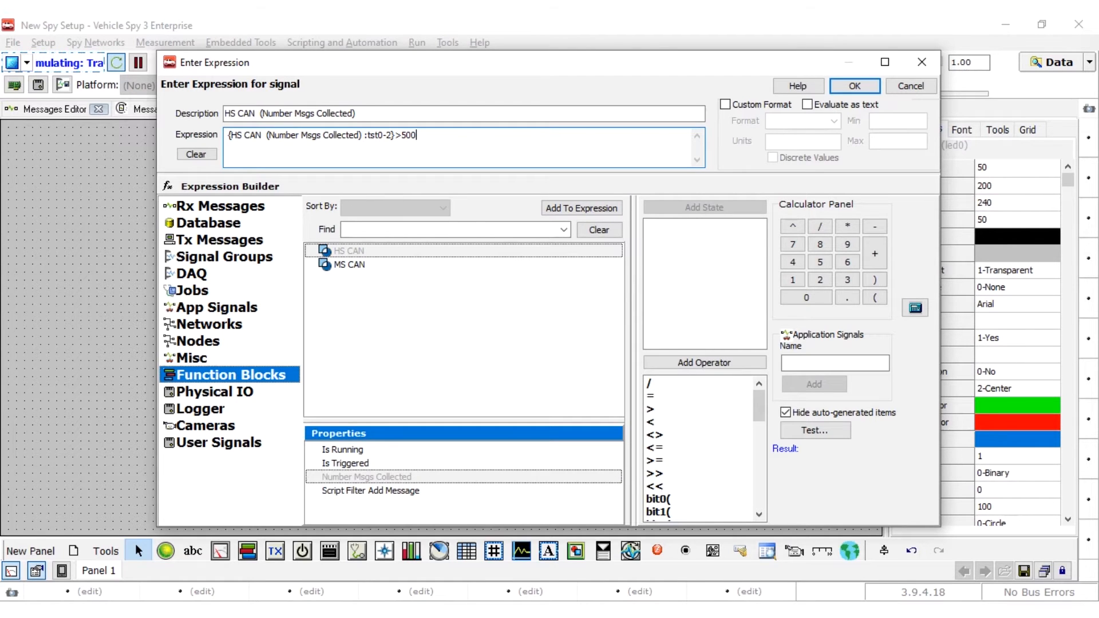
left_click(854, 86)
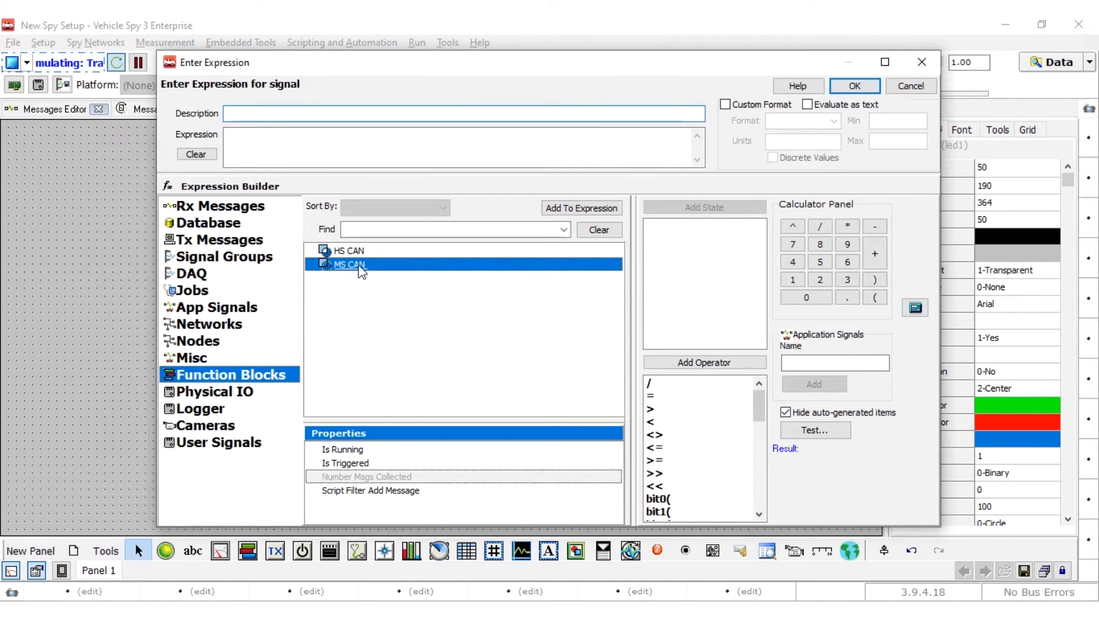
- Give the second LED the expression 'MS CAN Number Msgs Collected > 370' and confirm it
left_click(366, 476)
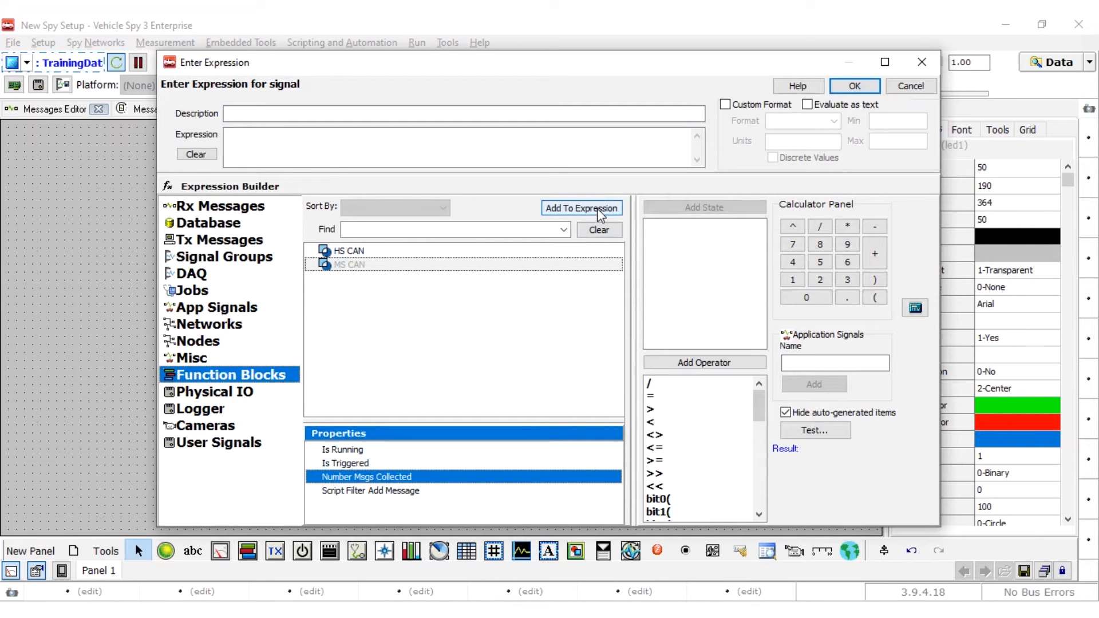
left_click(580, 209)
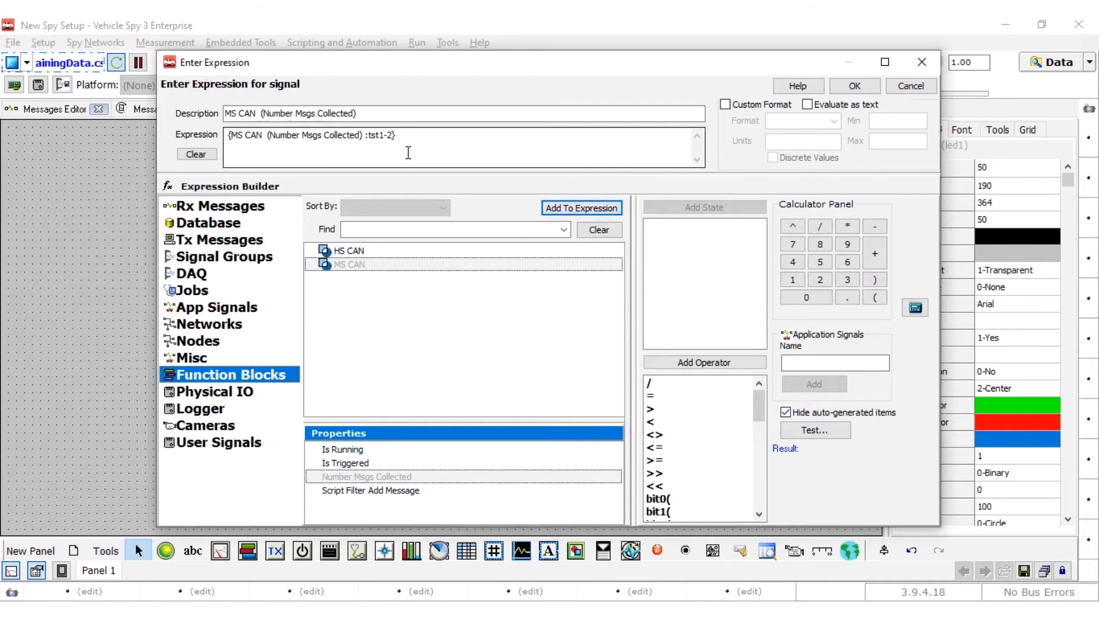
type(">370")
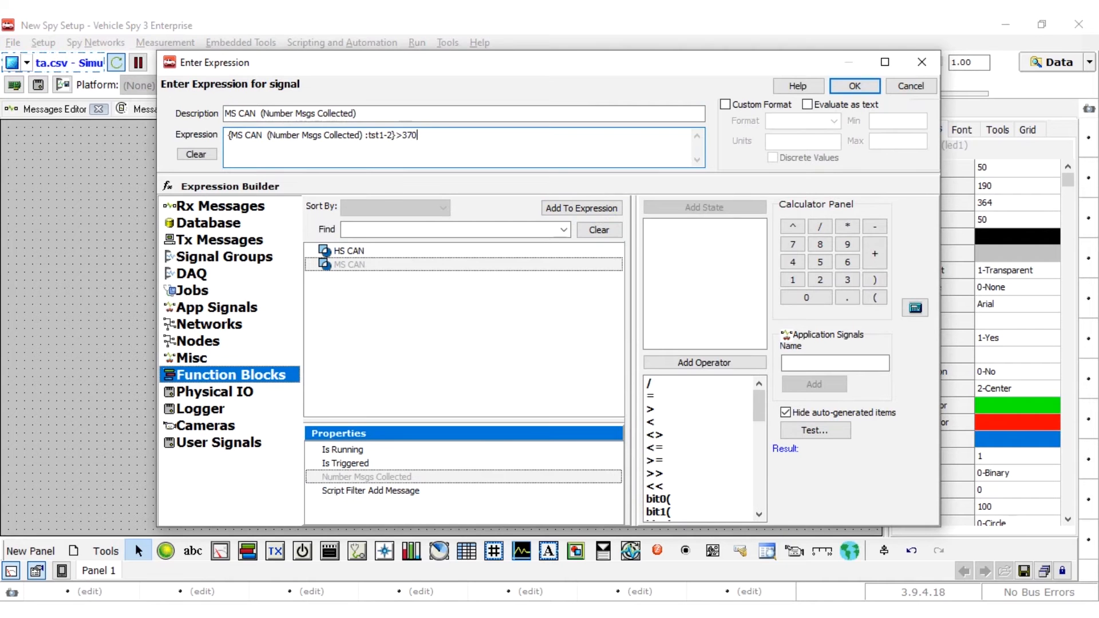
left_click(854, 86)
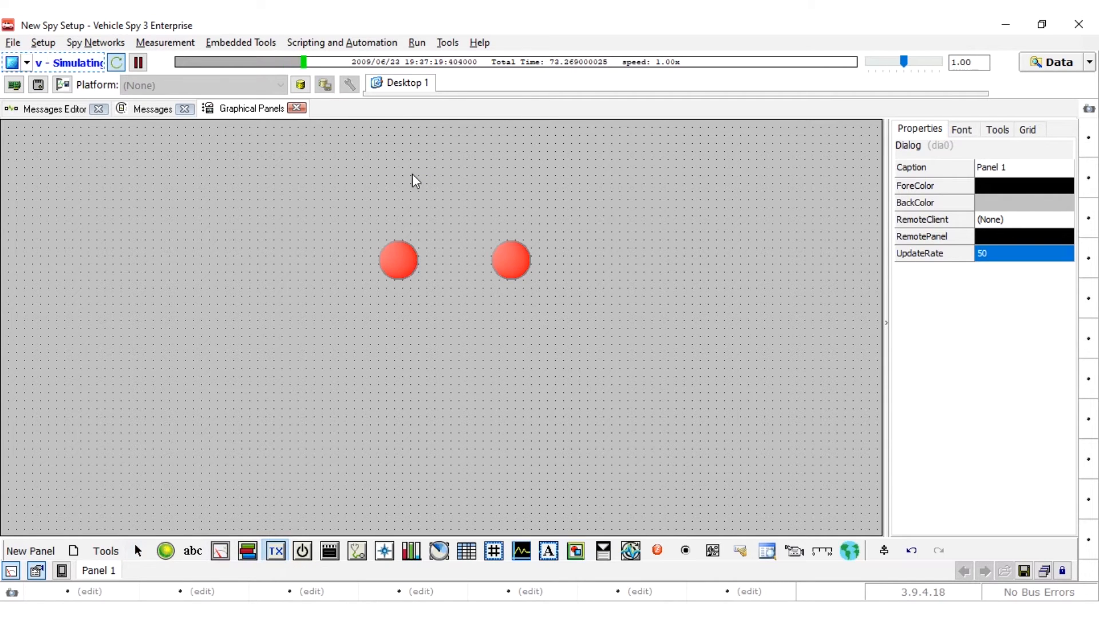
- Add Tx buttons captioned Buffer Filled above the LEDs and HS, MS beneath them
left_click(275, 552)
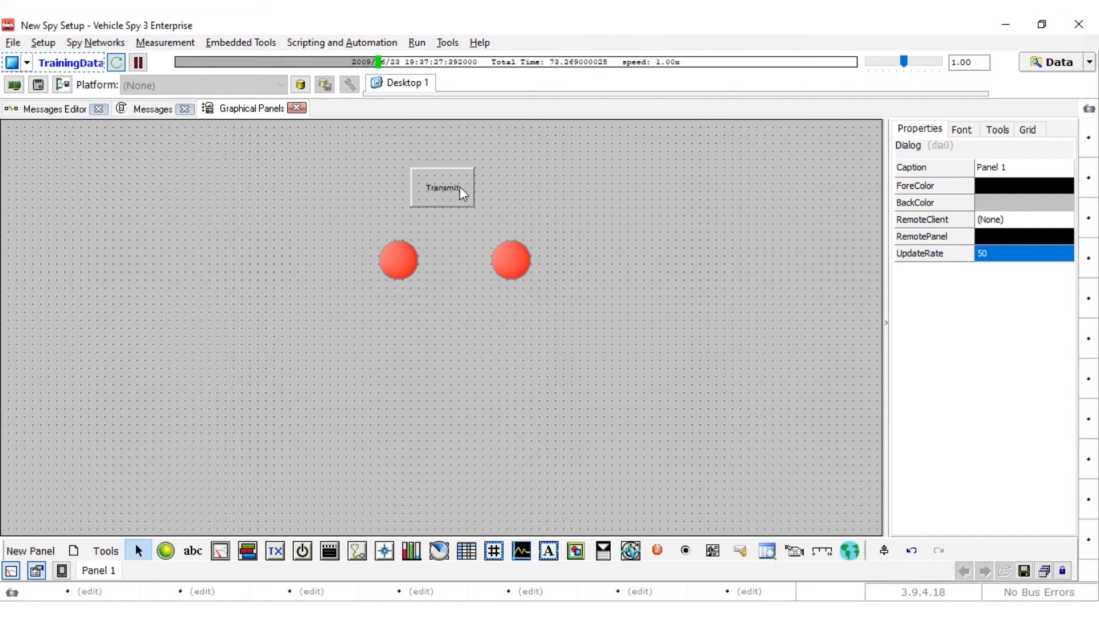
left_click(444, 187)
type("MS")
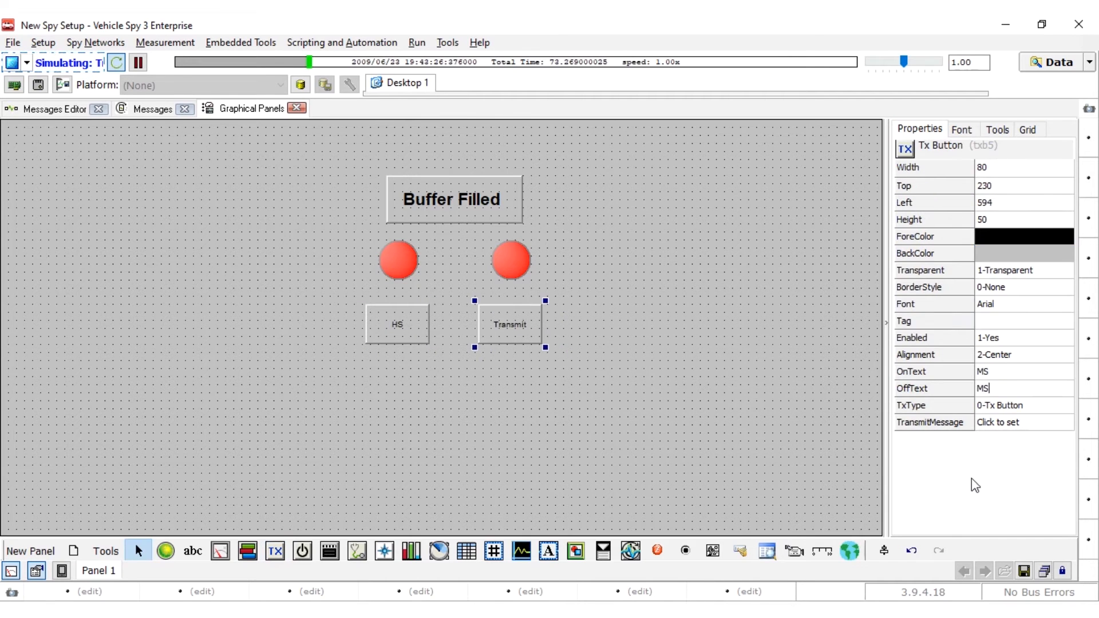
left_click(554, 396)
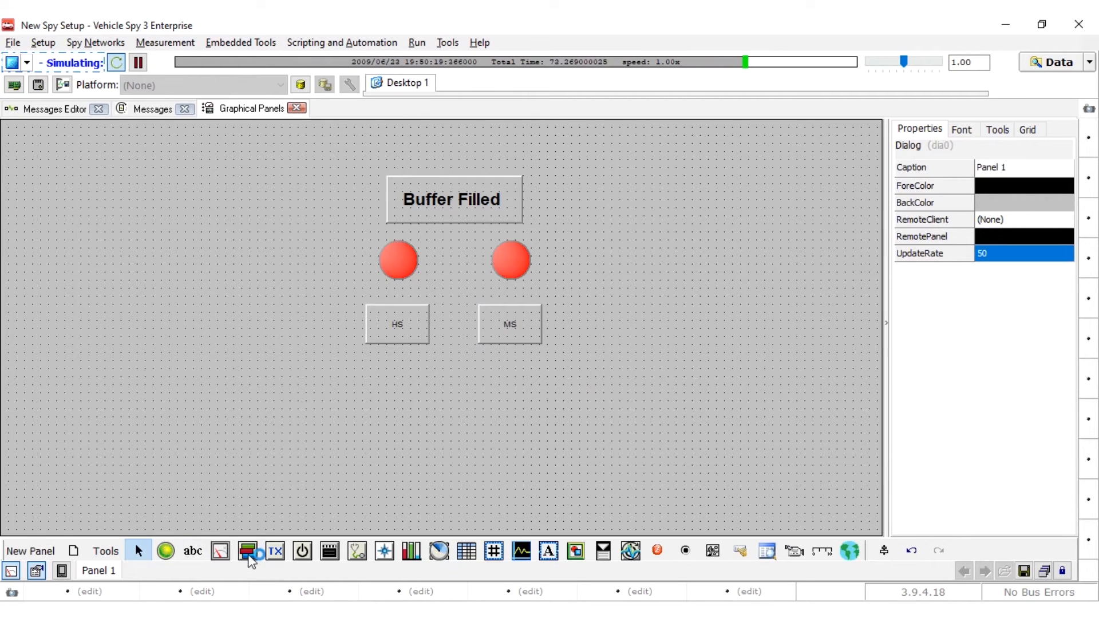
mouse_move(248, 552)
type("Save HS CAN")
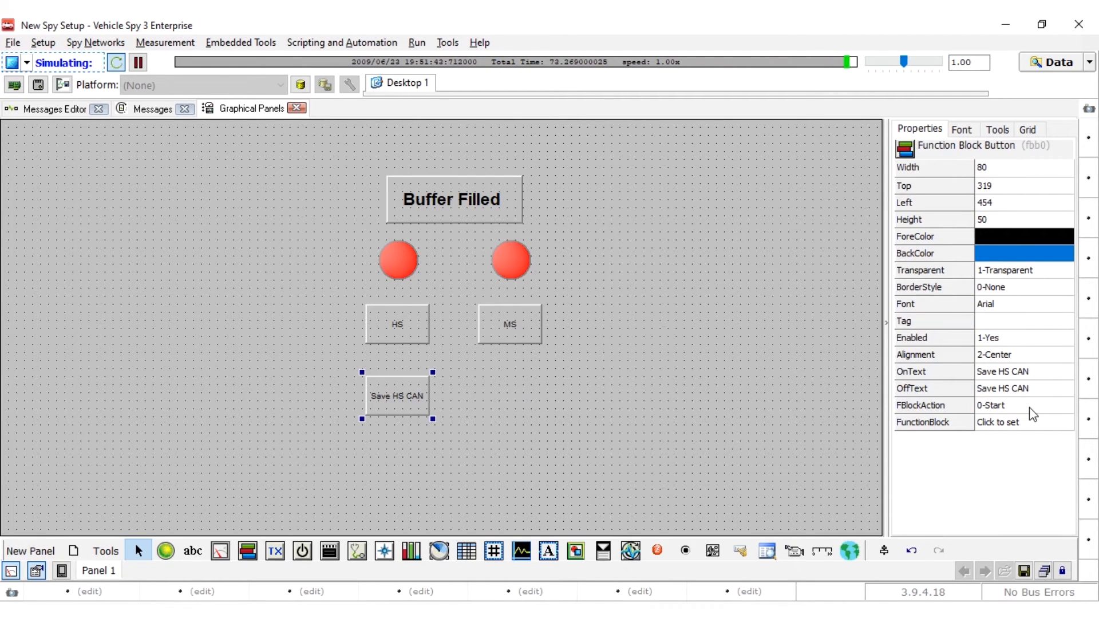
- Set the Save HS CAN function block button's FBlockAction to 3-Save
left_click(1064, 405)
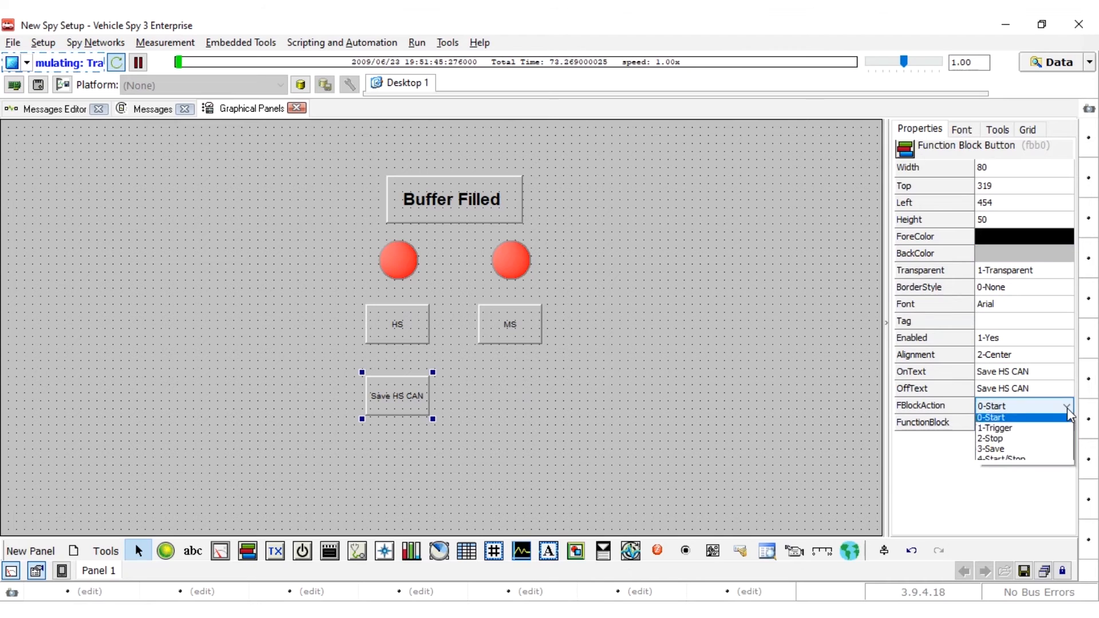
left_click(992, 448)
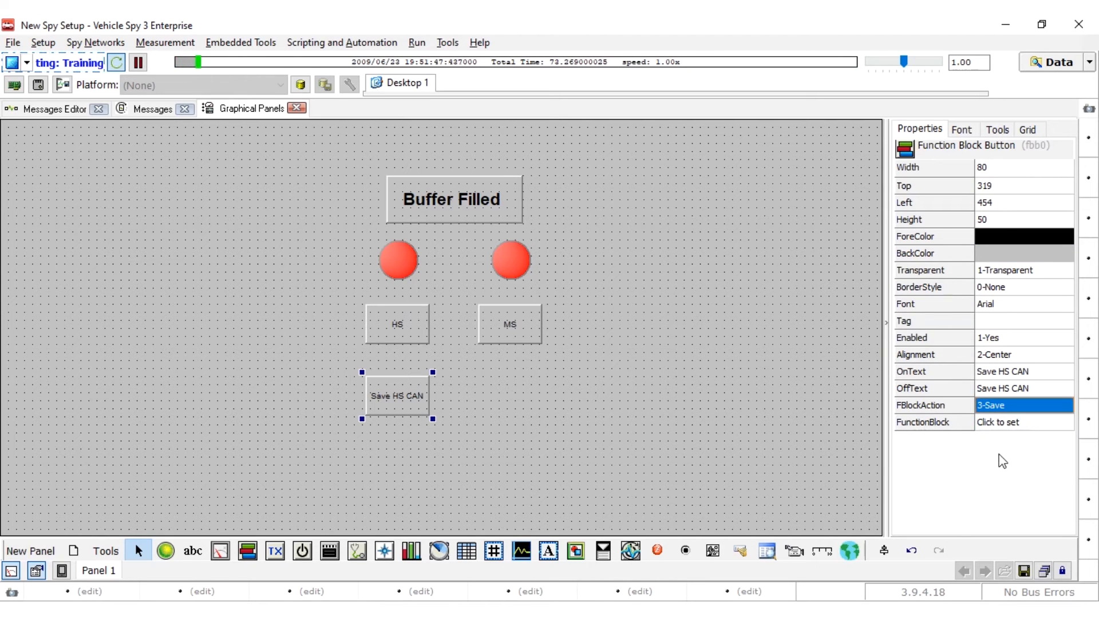
mouse_move(275, 551)
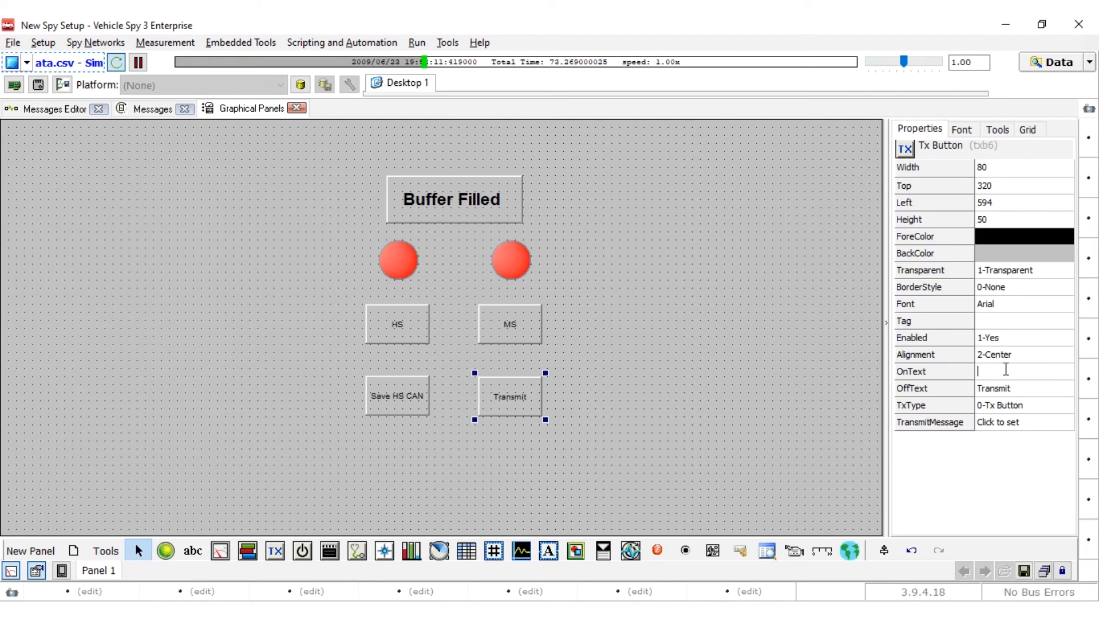
- Caption the new button Save MS CAN and set its FBlockAction to 3-Save
type("Save MS CAN")
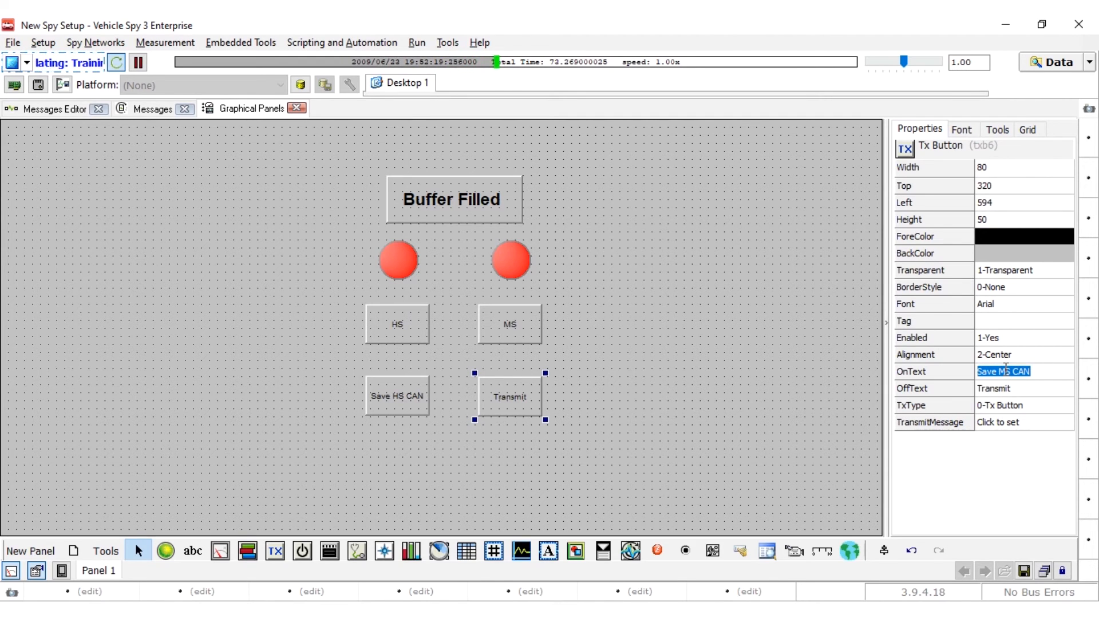
left_click(1023, 388)
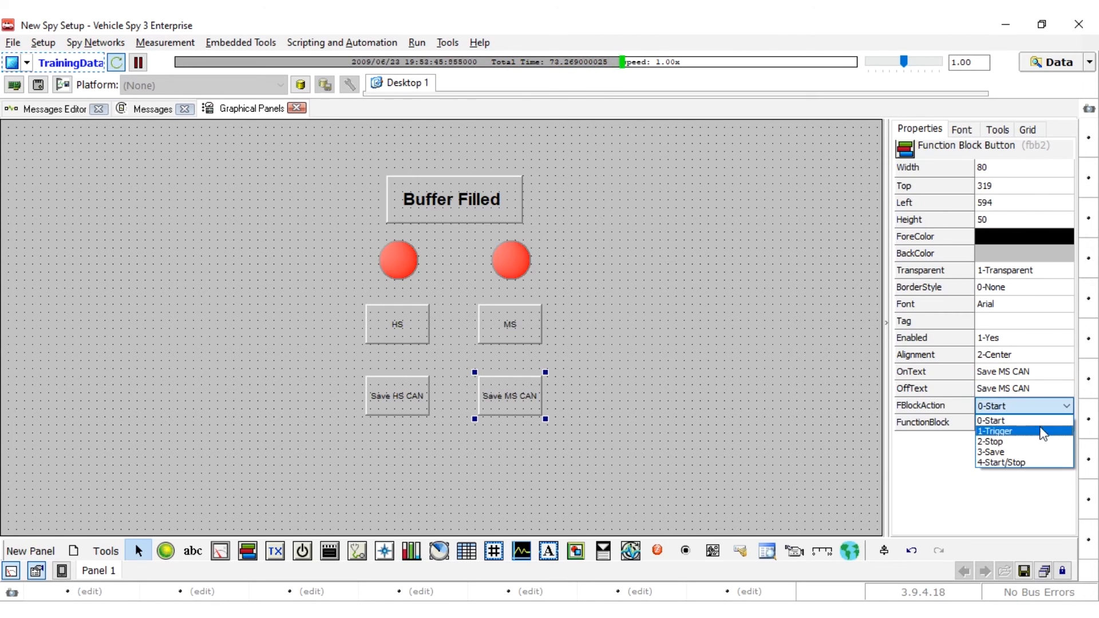
left_click(992, 452)
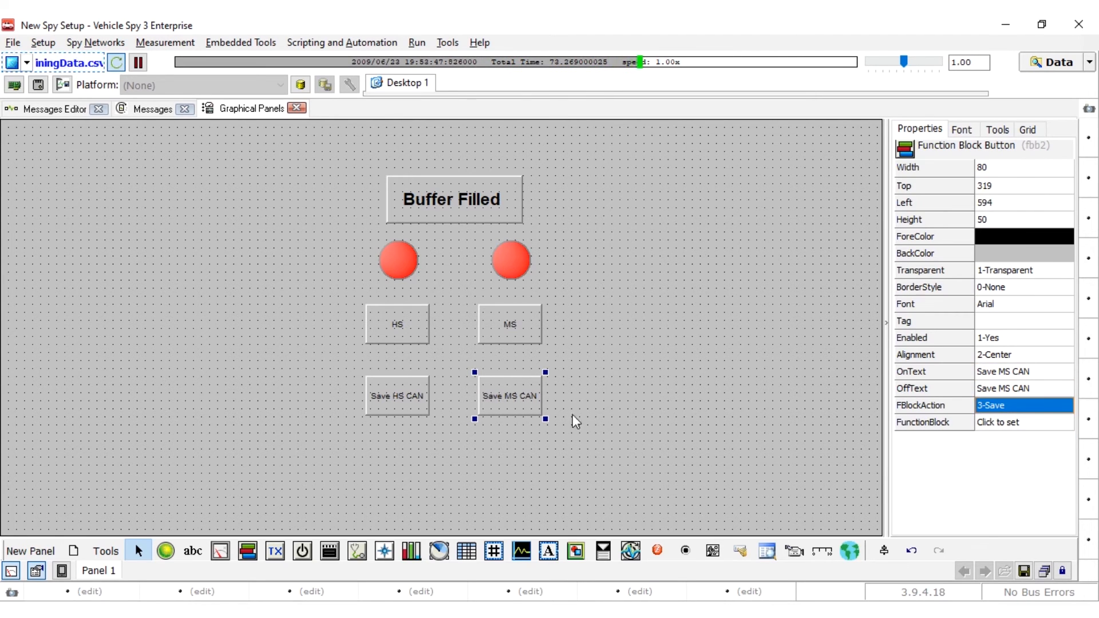
left_click(792, 496)
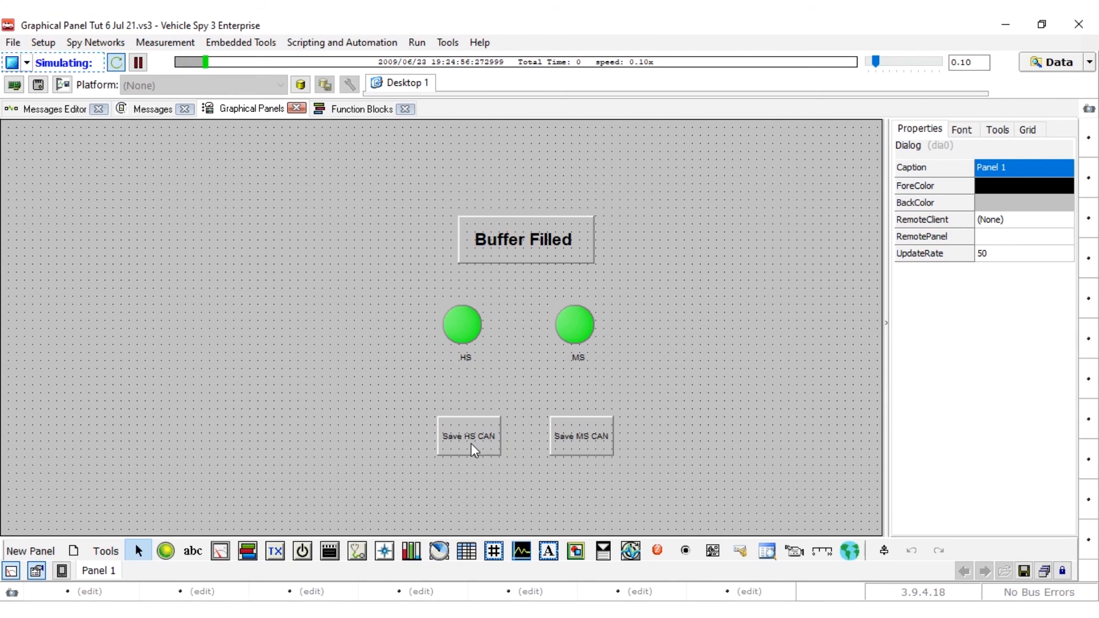
- Tie the Save HS CAN and Save MS CAN buttons to their HS CAN and MS CAN function blocks
left_click(468, 436)
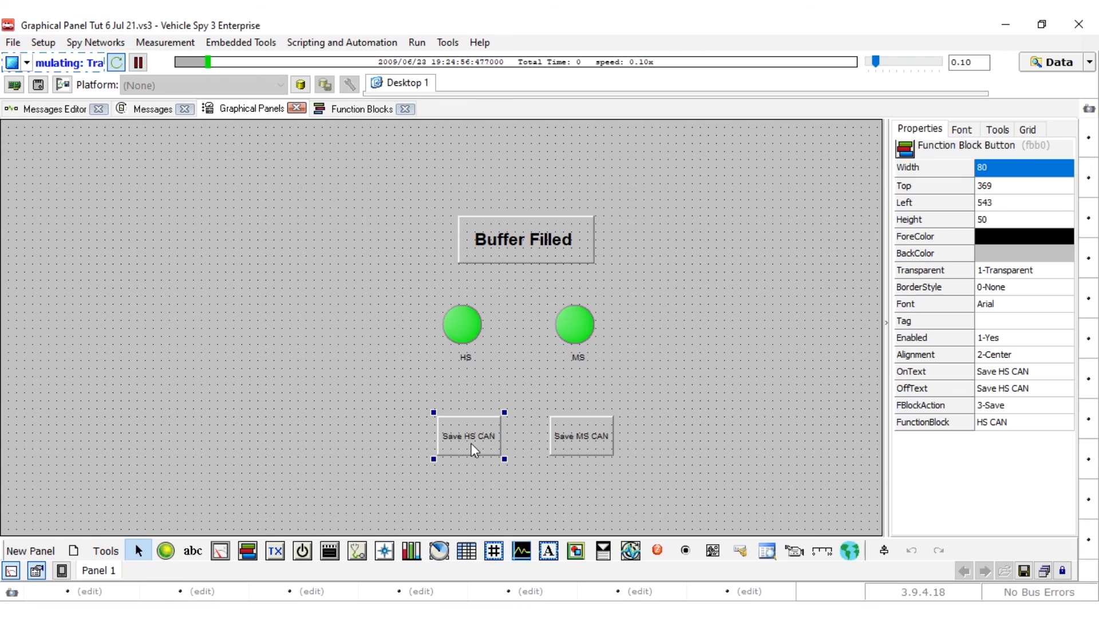
left_click(582, 436)
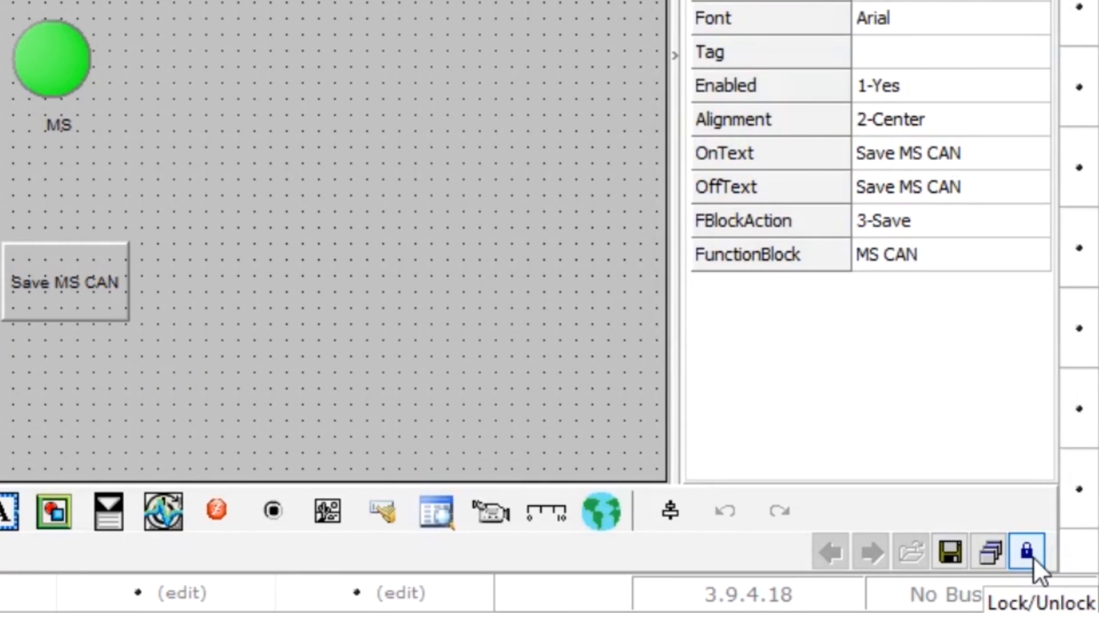
- Lock the finished Buffer Filled panel against further editing
left_click(1028, 552)
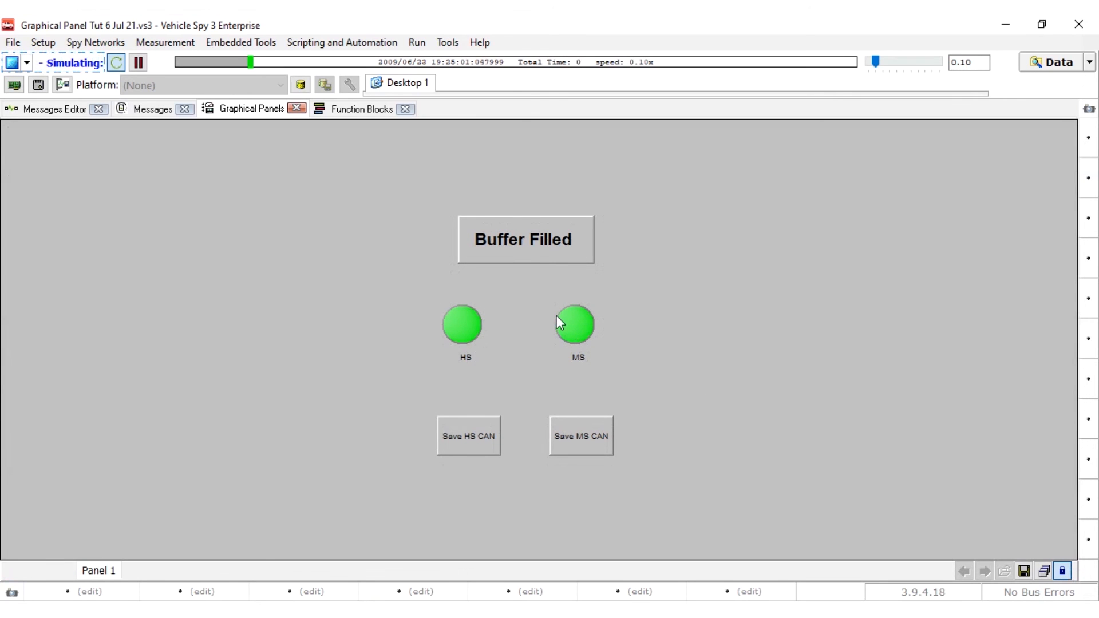